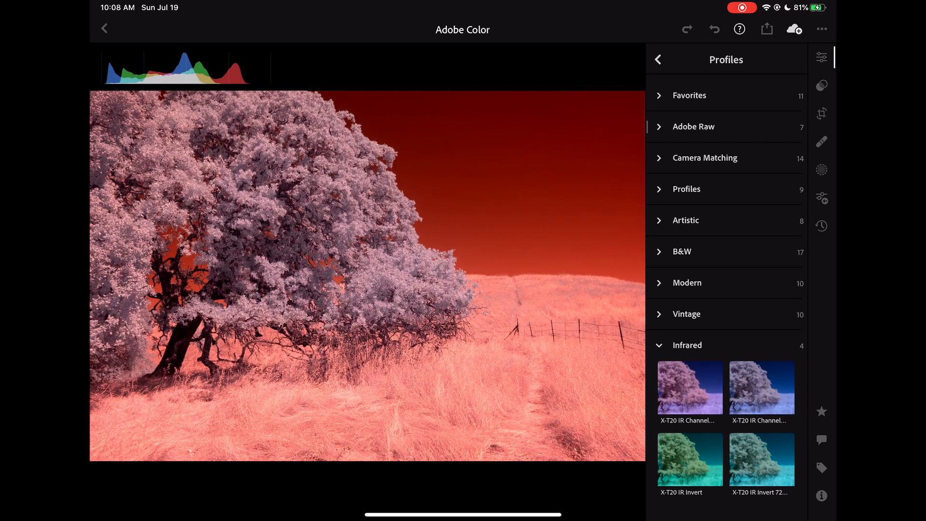
Step: Apply the X-T20 IR Channel Mixer infrared profile, turning the red sky deep blue
left_click(689, 388)
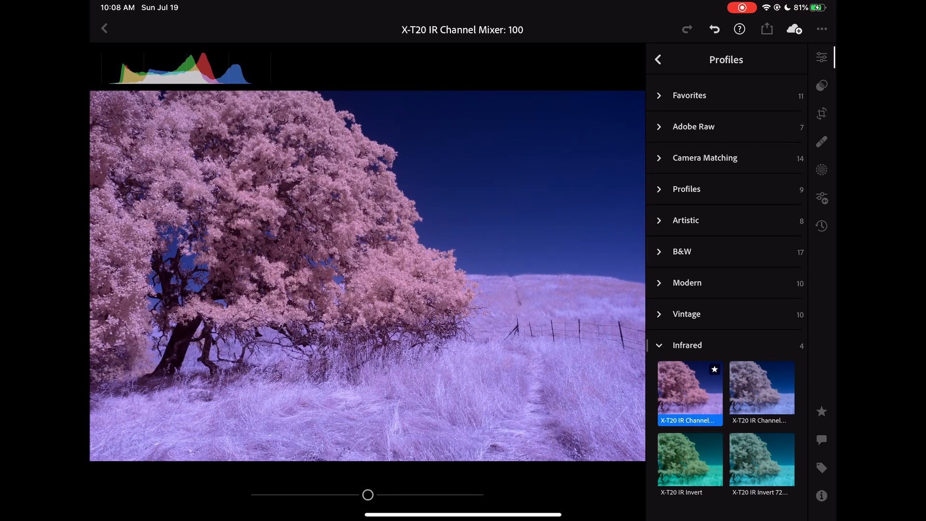
left_click(657, 59)
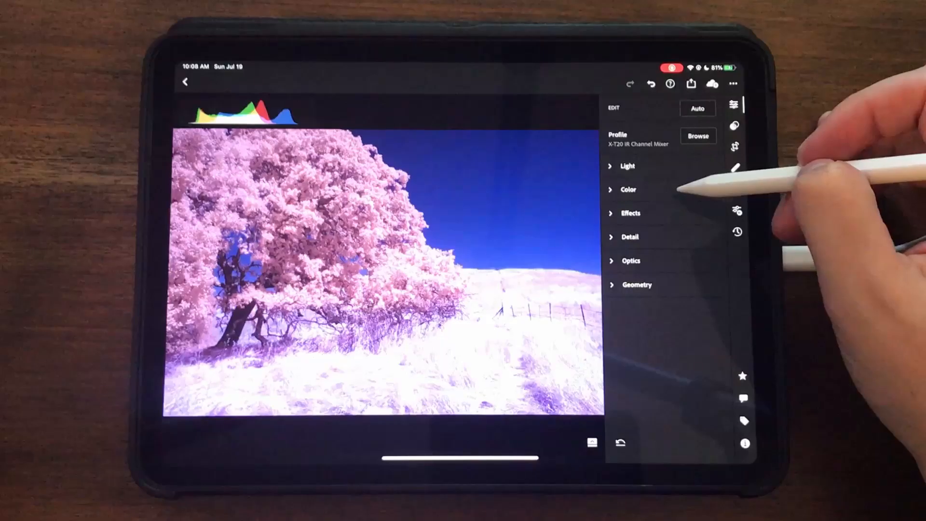
mouse_move(674, 178)
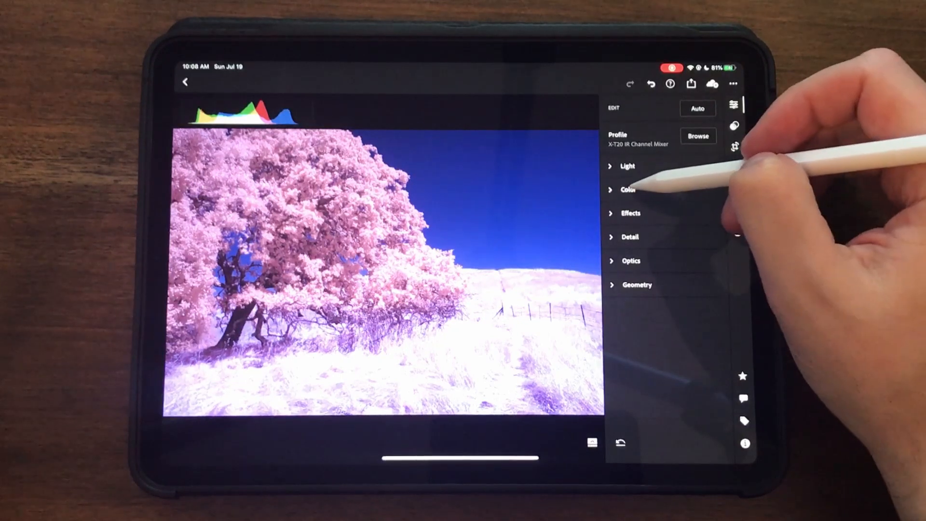
Step: Sample white balance from the photo and set Temp 8400K, Tint -75 for golden foliage and teal sky
left_click(628, 190)
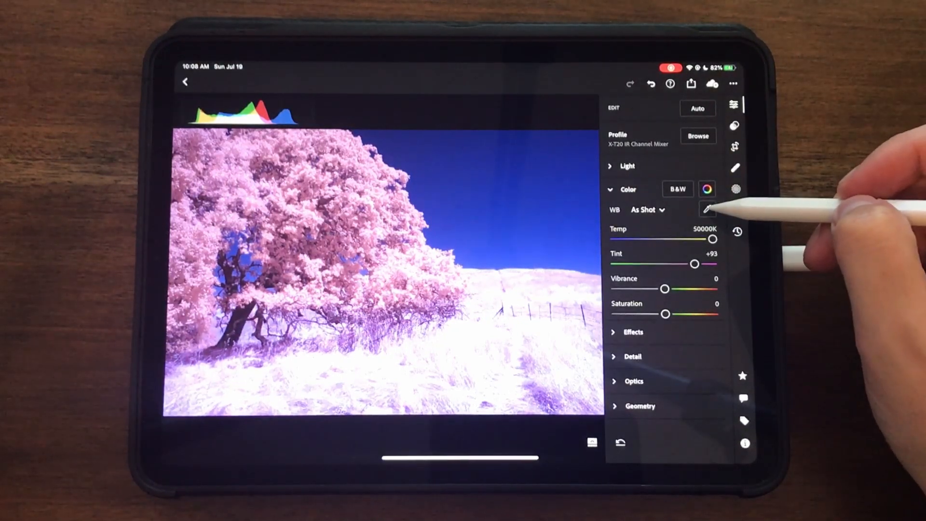
left_click(707, 209)
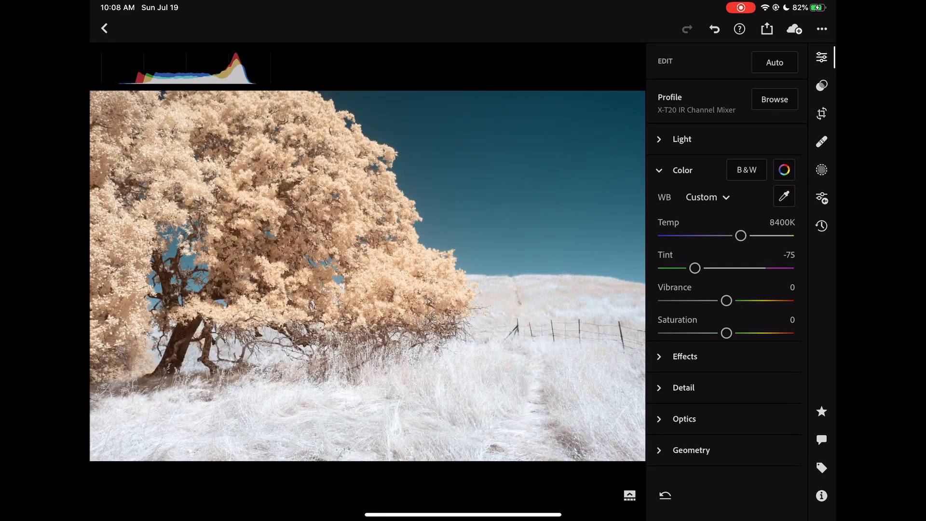
left_click(683, 170)
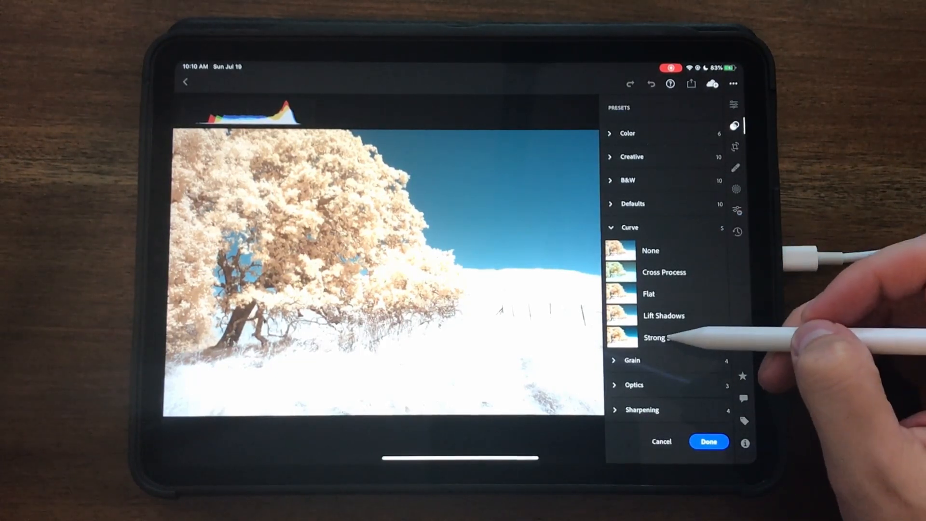
Step: Apply and confirm the Strong S Curve preset from the Curve group to boost contrast
scroll("down", 3)
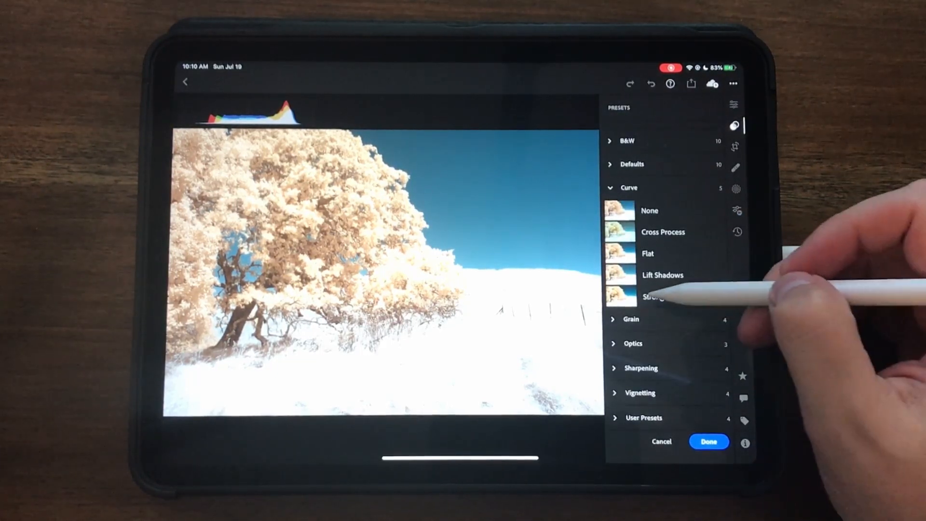
left_click(667, 296)
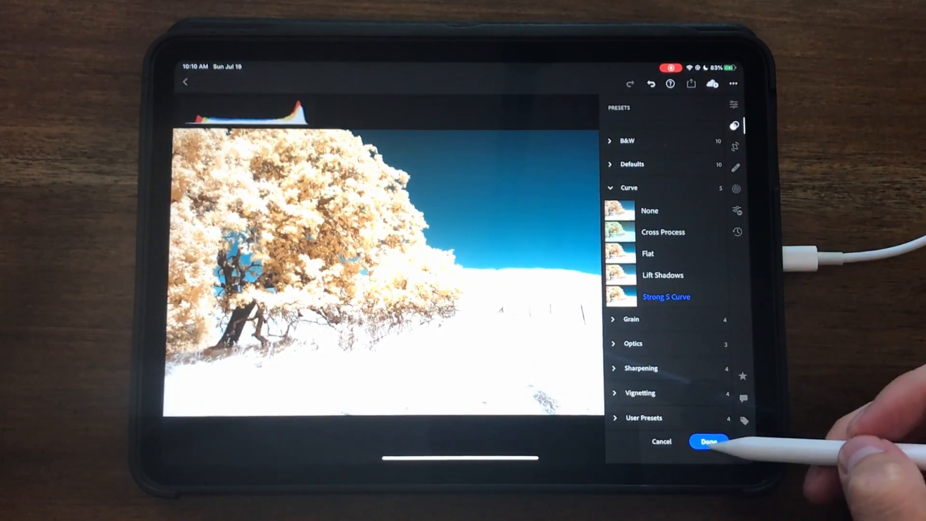
left_click(708, 441)
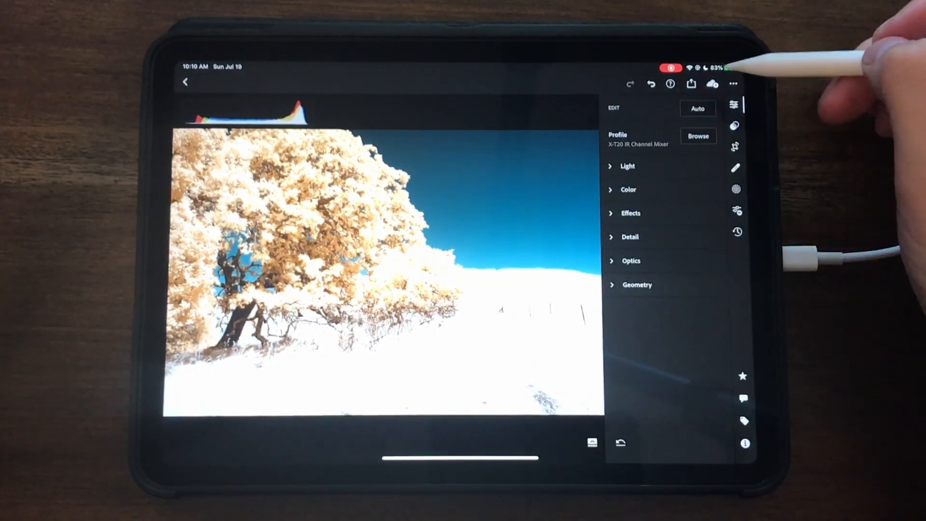
mouse_move(738, 354)
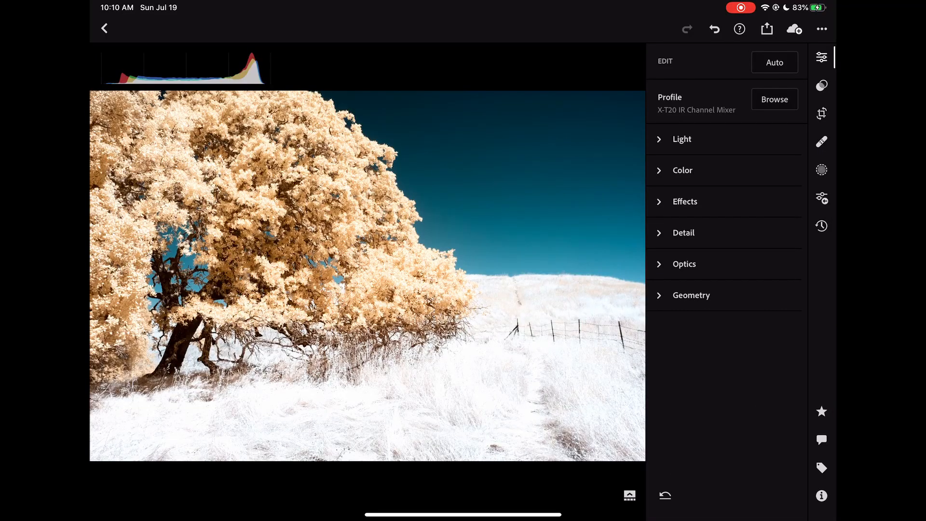
Step: Apply Auto tone, then set Clarity +25 and Dehaze +10 in Effects
left_click(775, 62)
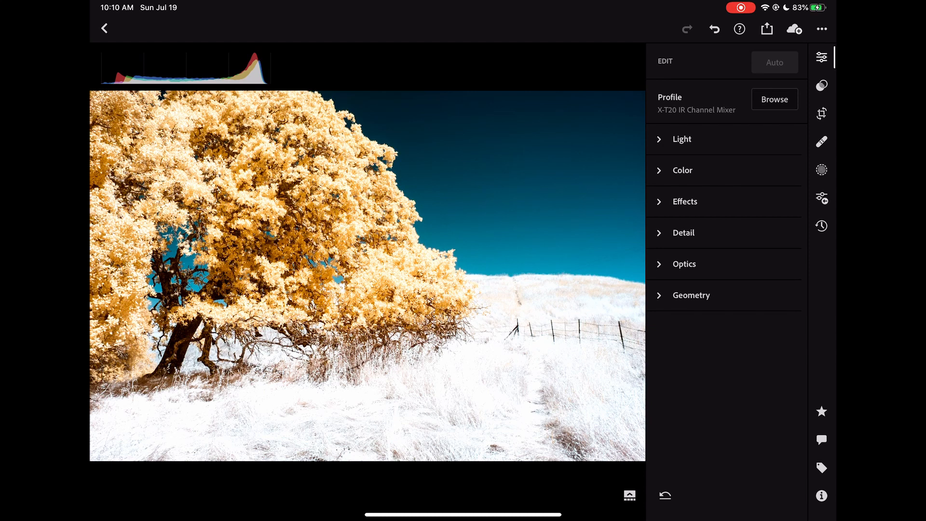
left_click(682, 139)
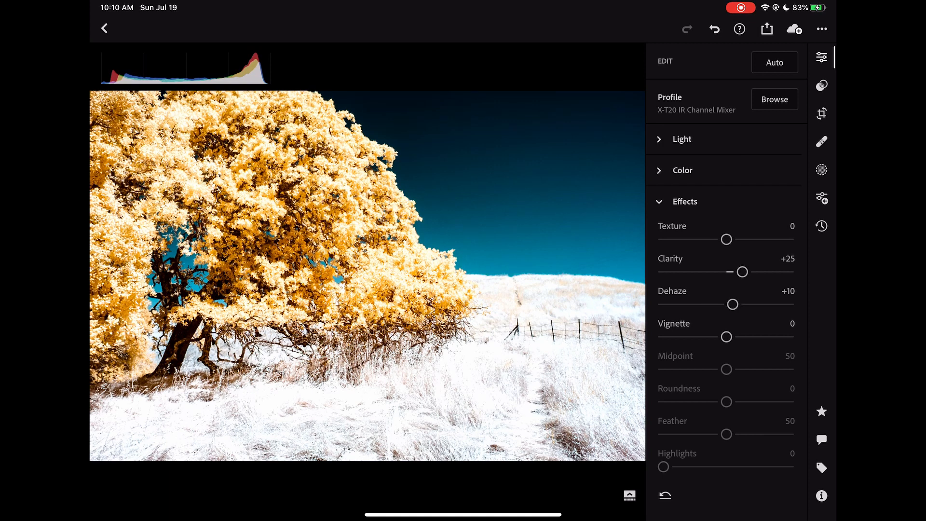
left_click(685, 200)
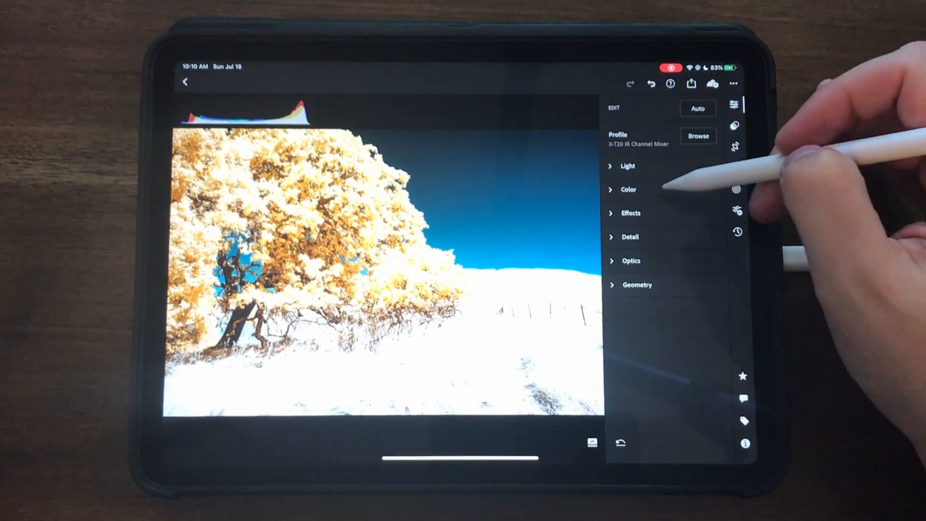
Step: Set Vibrance +18 and Saturation +4, then deepen the yellow foliage with the Color Mix targeted adjustment
left_click(628, 190)
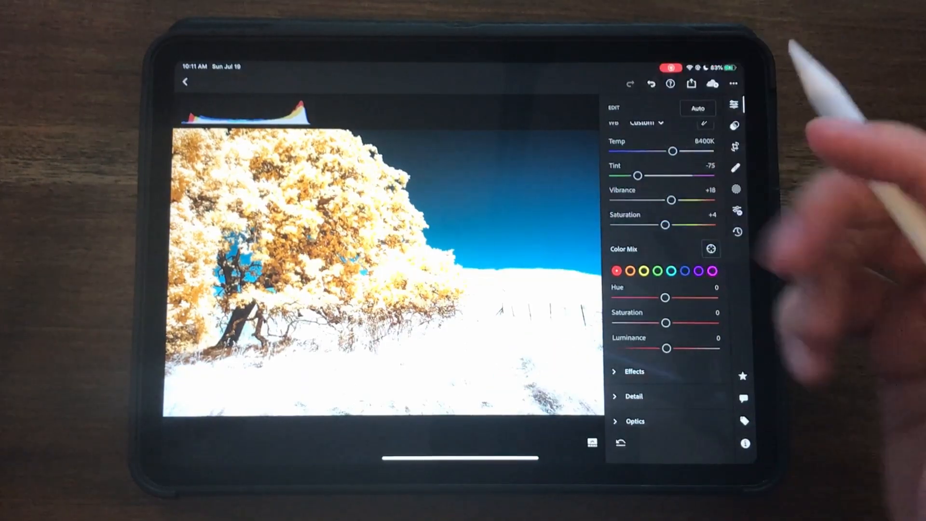
mouse_move(685, 219)
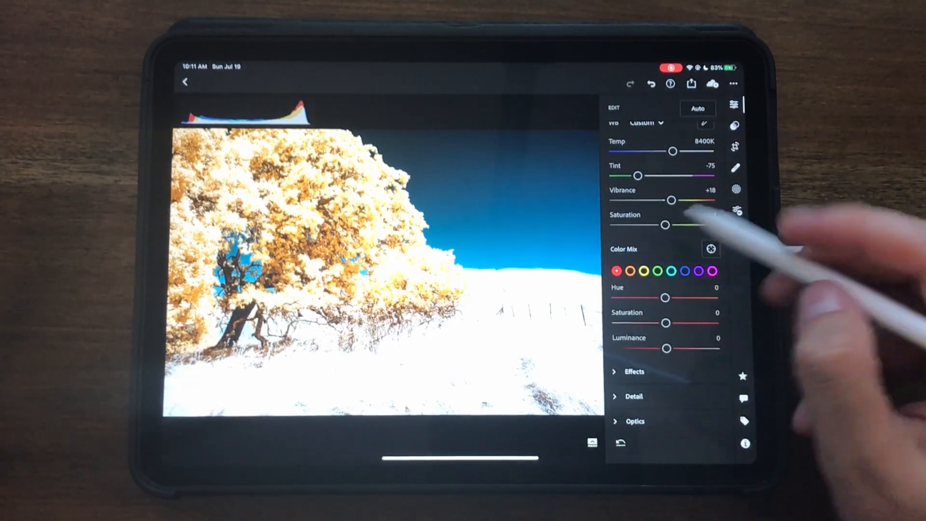
left_click(711, 249)
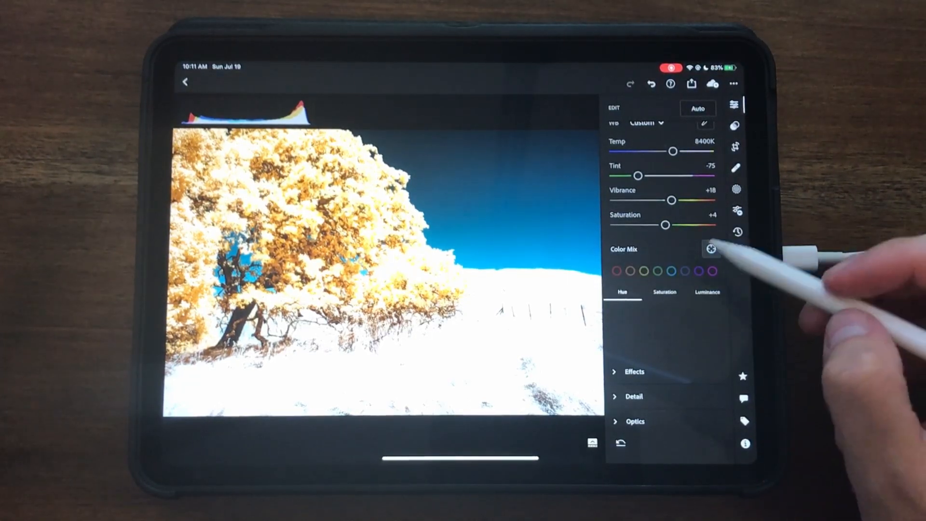
left_click(707, 291)
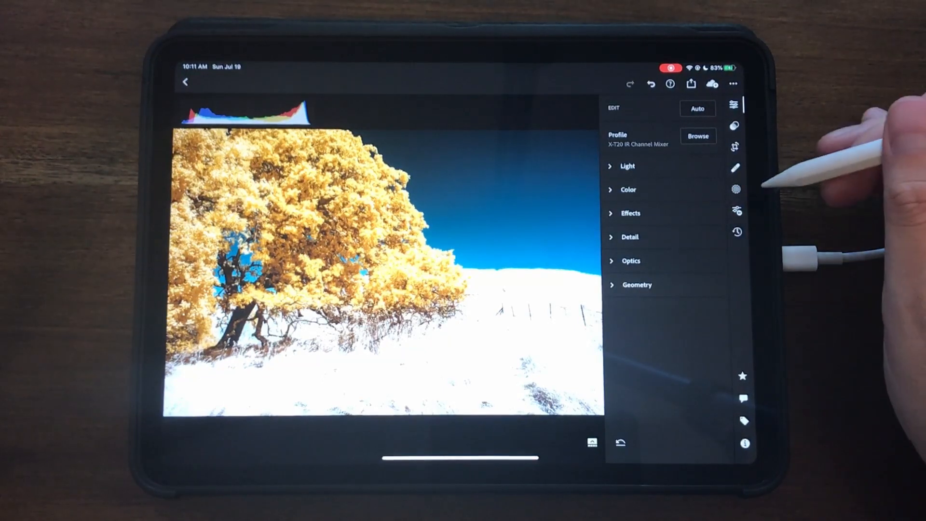
Step: Add a linear gradient mask over the lower grass and adjust its Effects sliders for texture
left_click(735, 188)
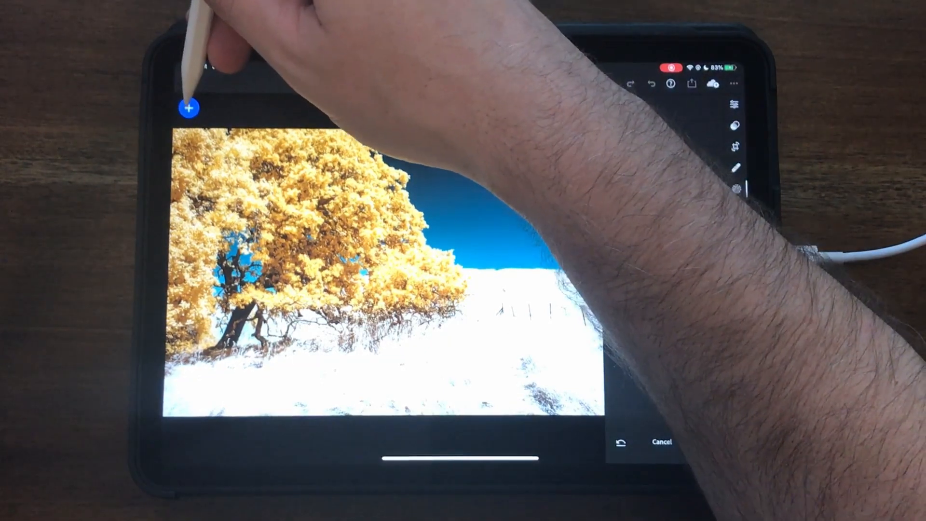
left_click(189, 107)
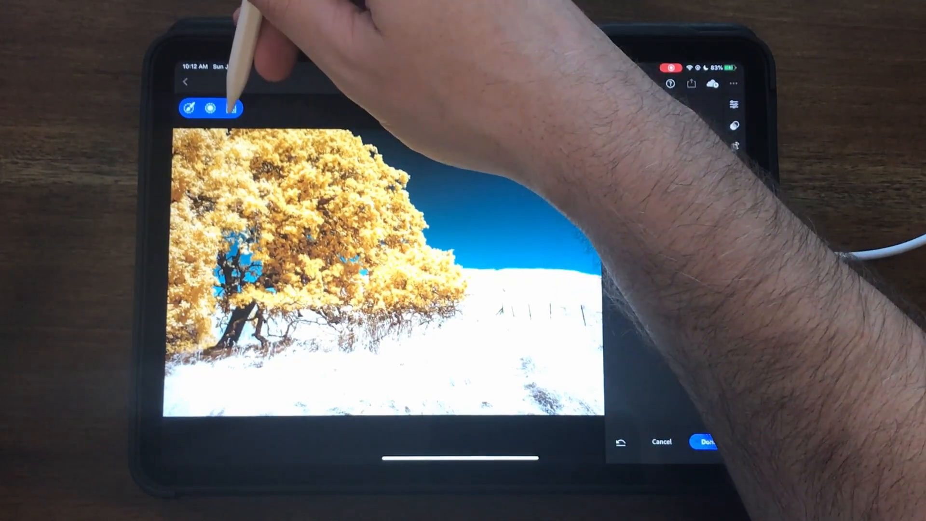
left_click(210, 108)
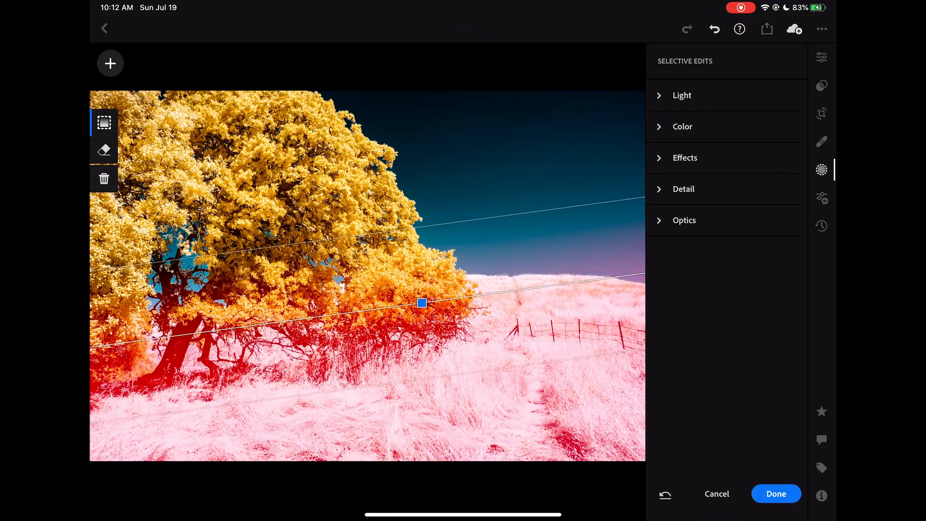
left_click(681, 95)
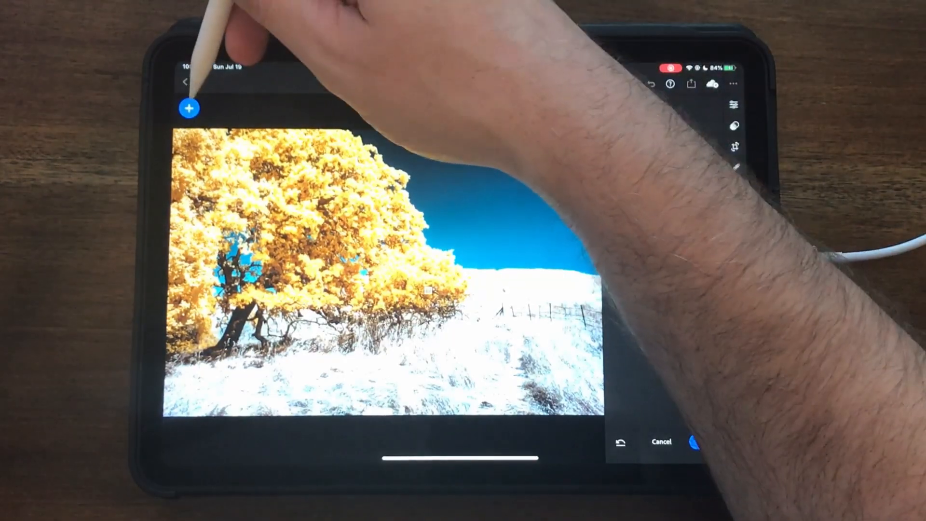
Step: Brush a mask on the tree's left foliage, set its Exposure to -0.38, and confirm the selective edits
left_click(189, 107)
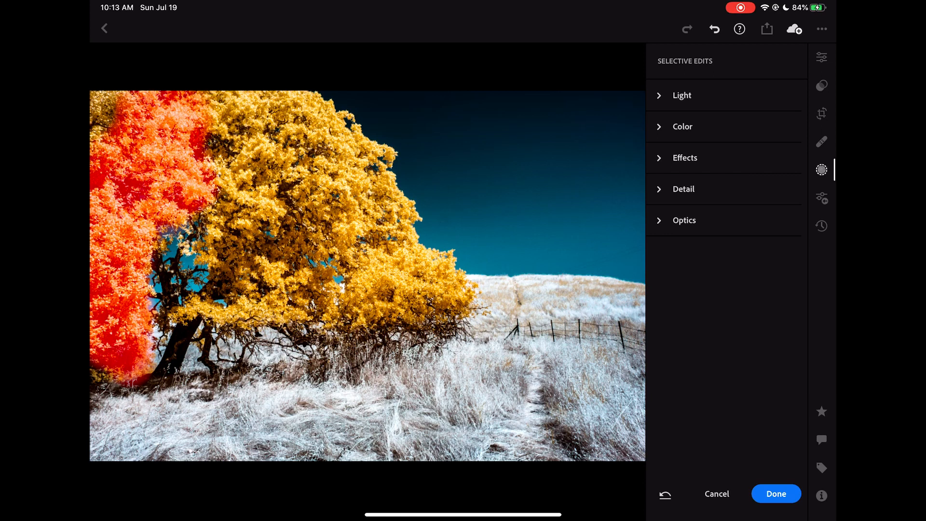
left_click(110, 63)
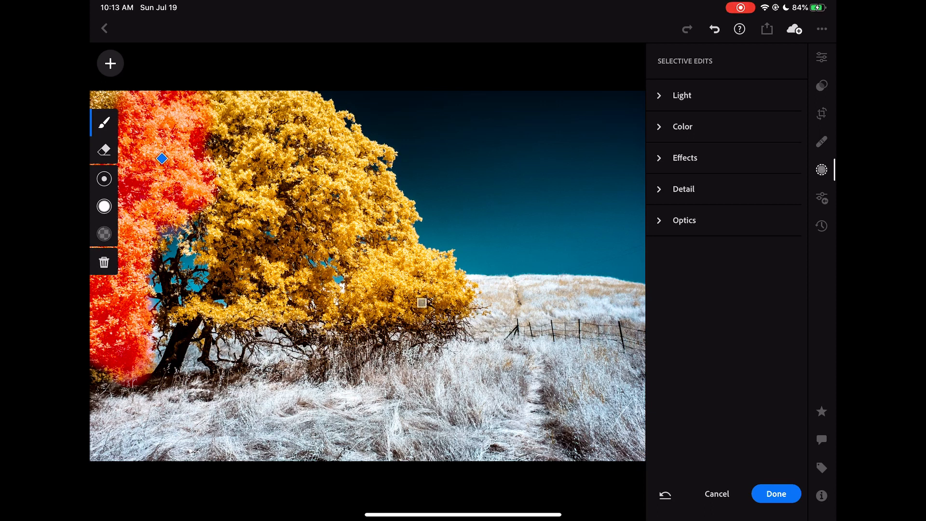
left_click(682, 96)
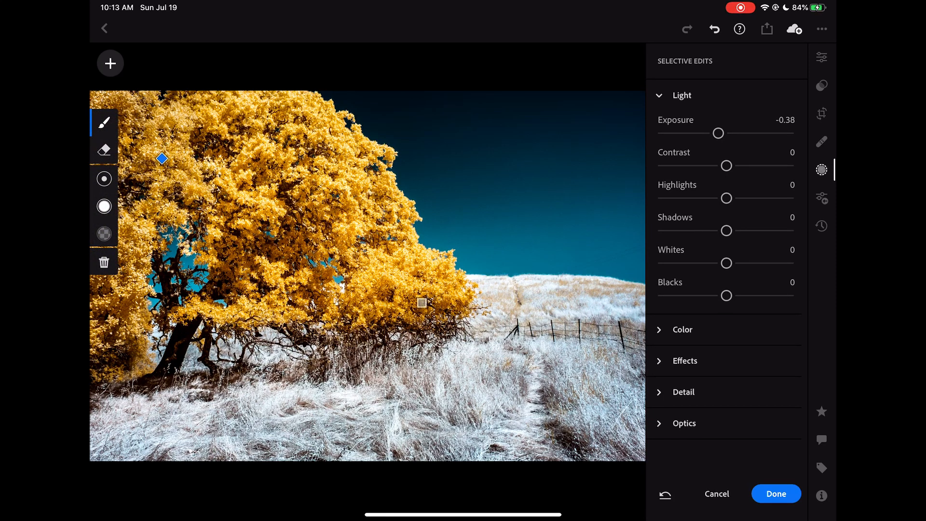
left_click(776, 494)
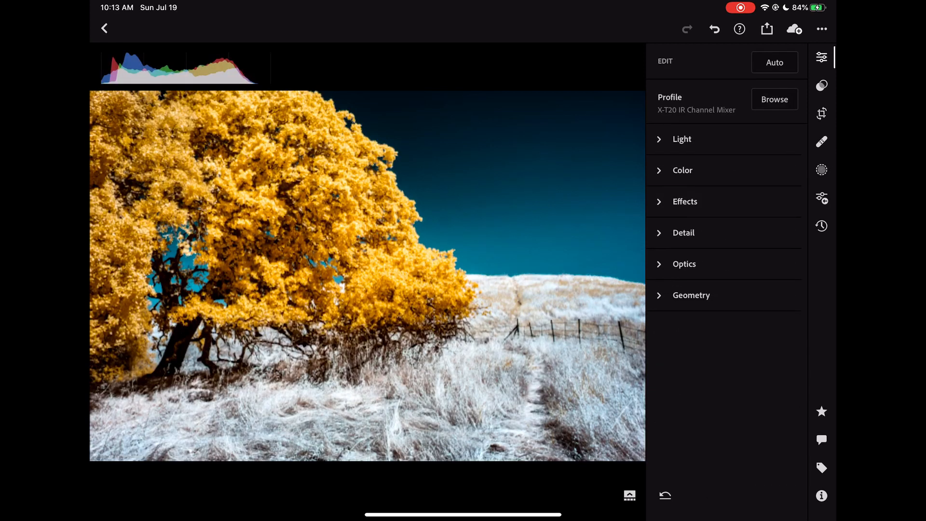